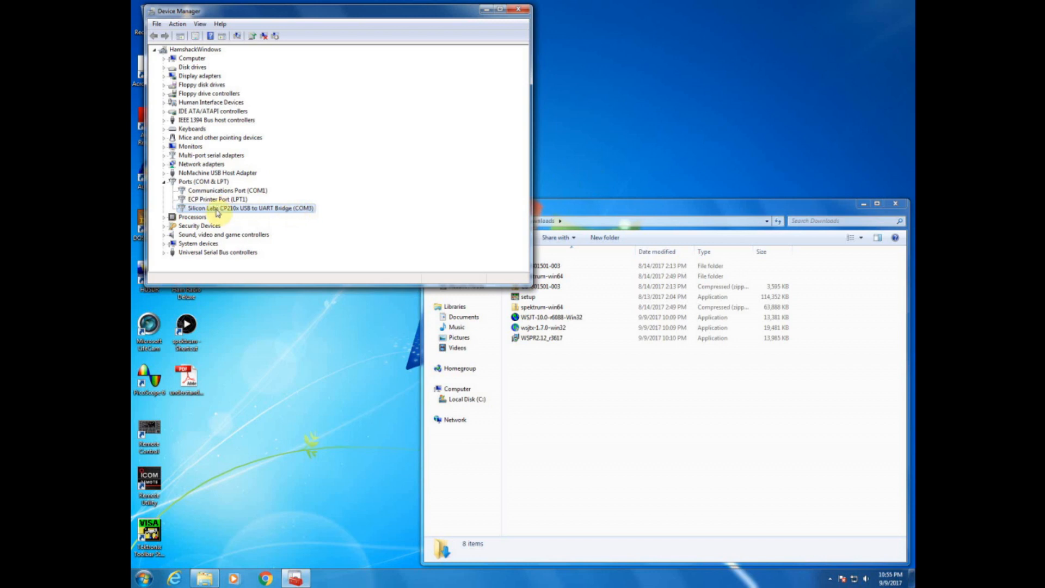
mouse_move(307, 215)
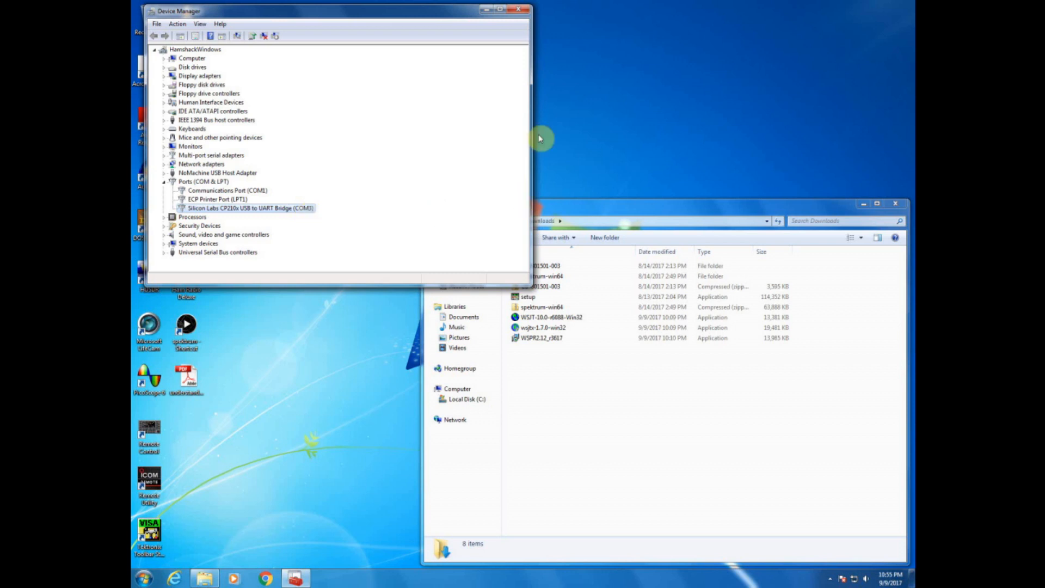
- Close Device Manager and select the wsjtx-1.7.0-win32 installer in Downloads
left_click(518, 9)
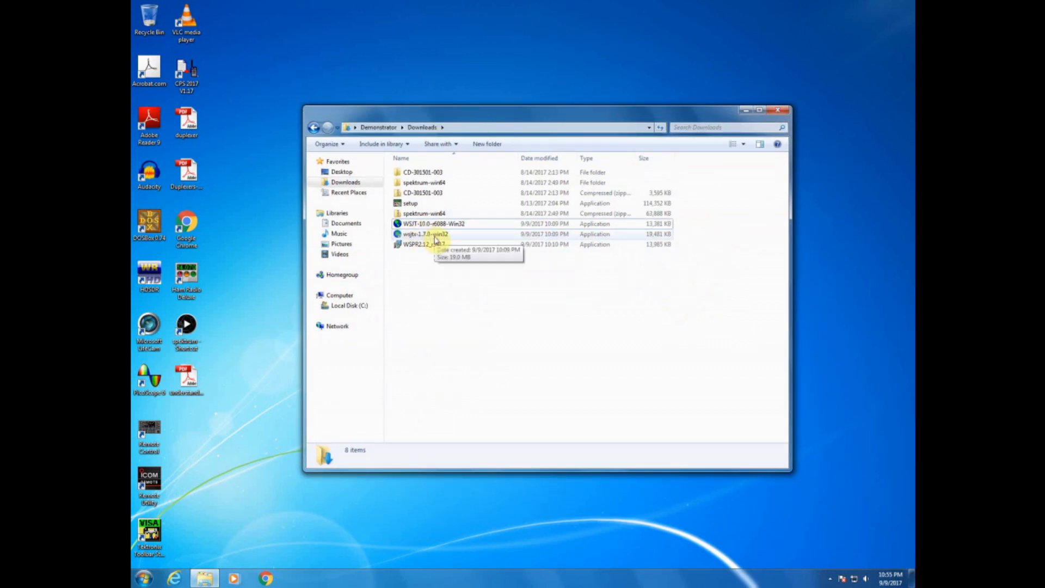
left_click(424, 234)
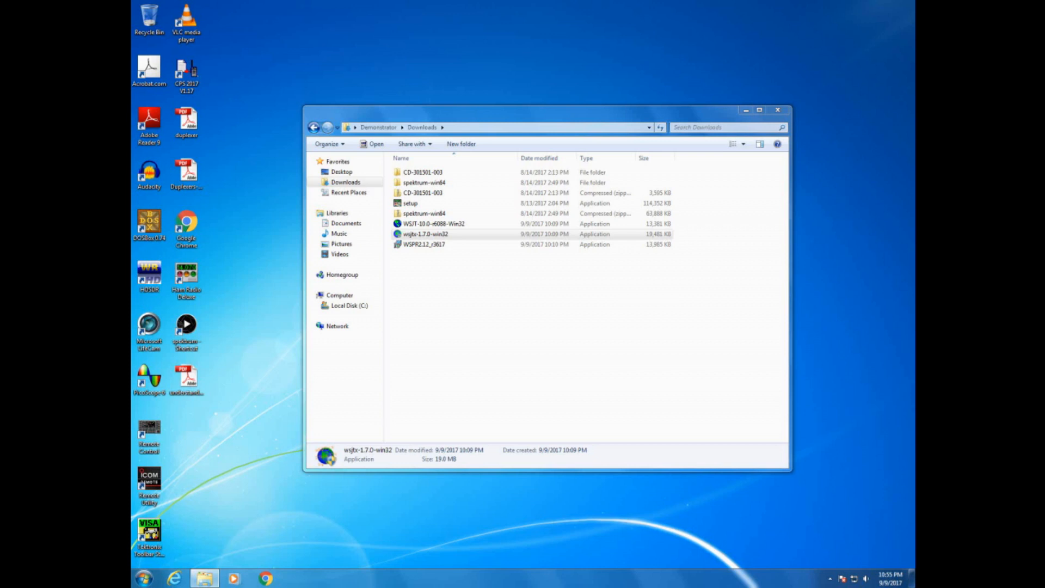
- Run the wsjtx 1.7.0 installer, accept the license, add wsjtx to PATH for all users with a desktop icon
double_click(426, 233)
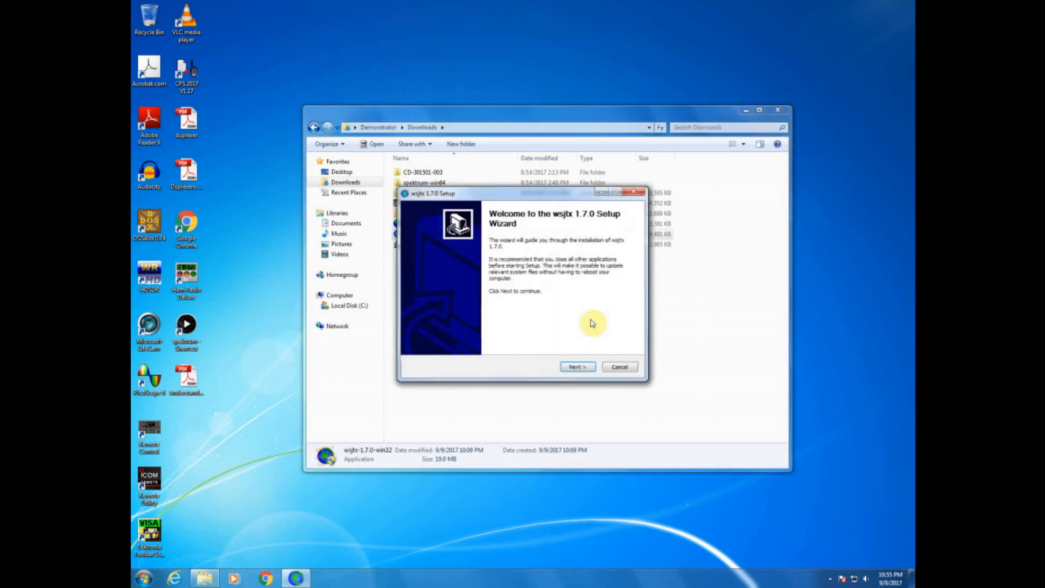
left_click(576, 367)
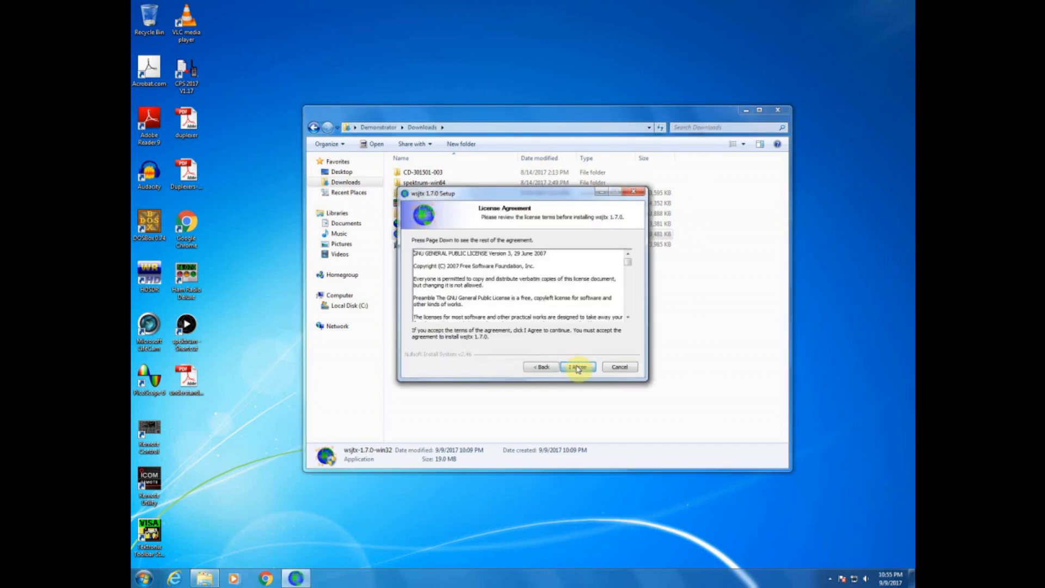
left_click(576, 367)
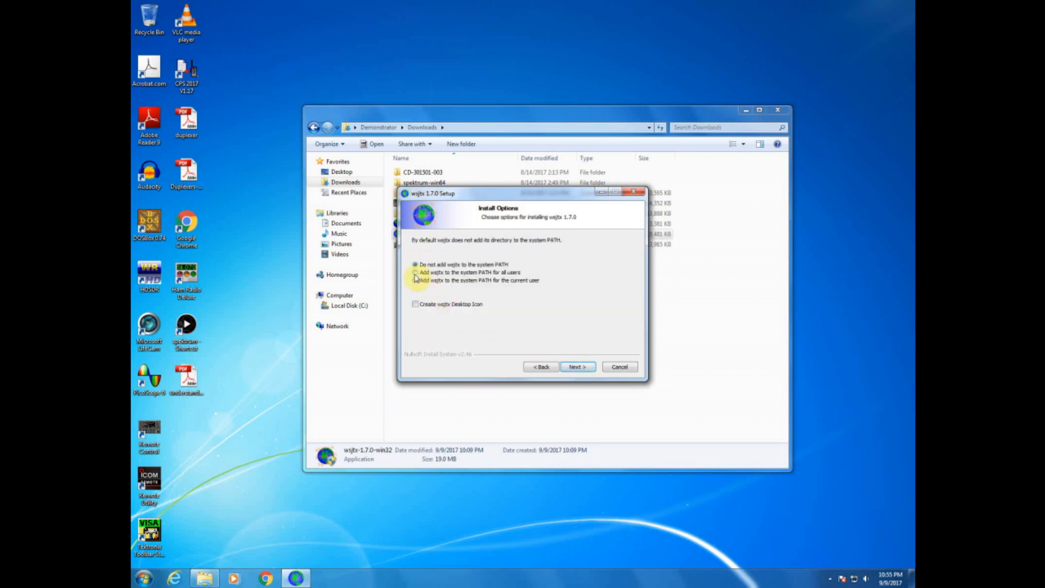
left_click(415, 273)
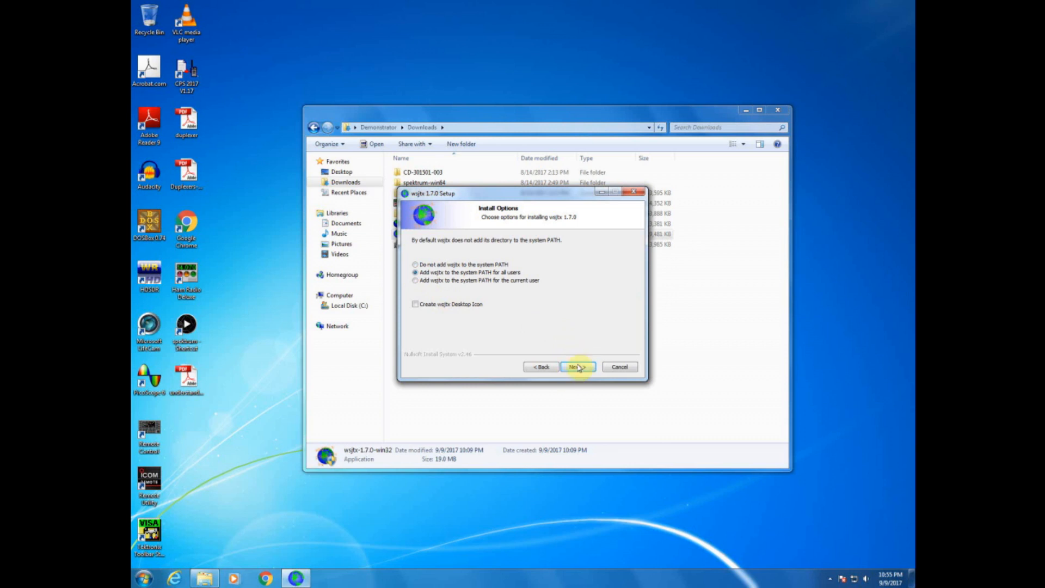
left_click(415, 304)
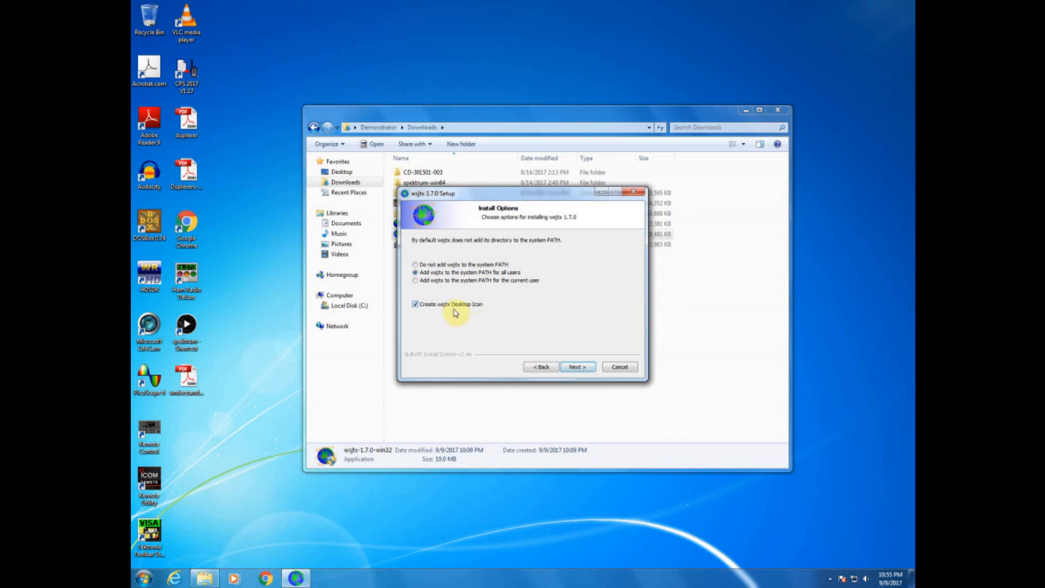
- Install to the default folder and shortcut location, then finish setup
left_click(577, 367)
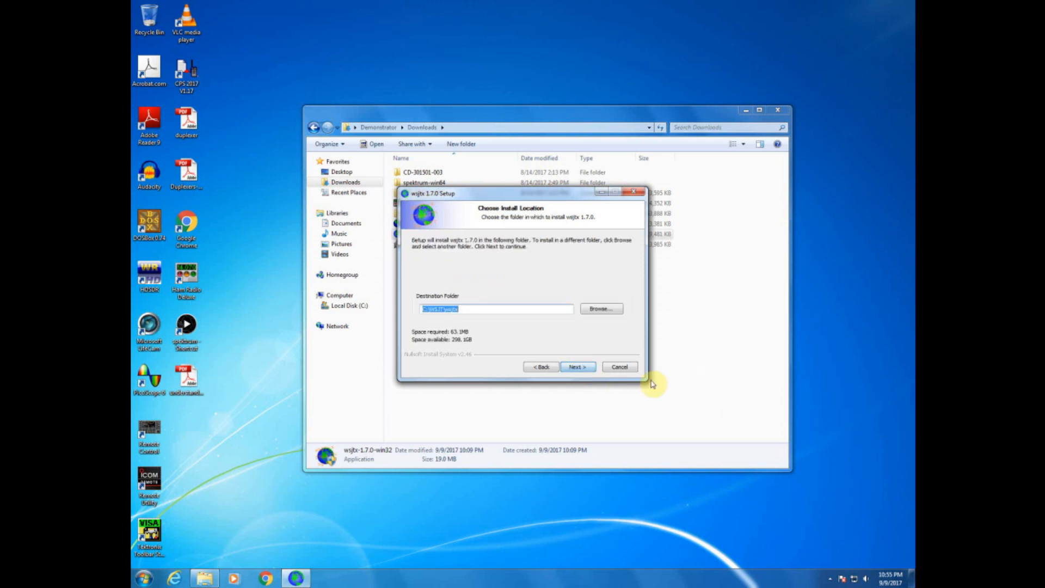
left_click(577, 367)
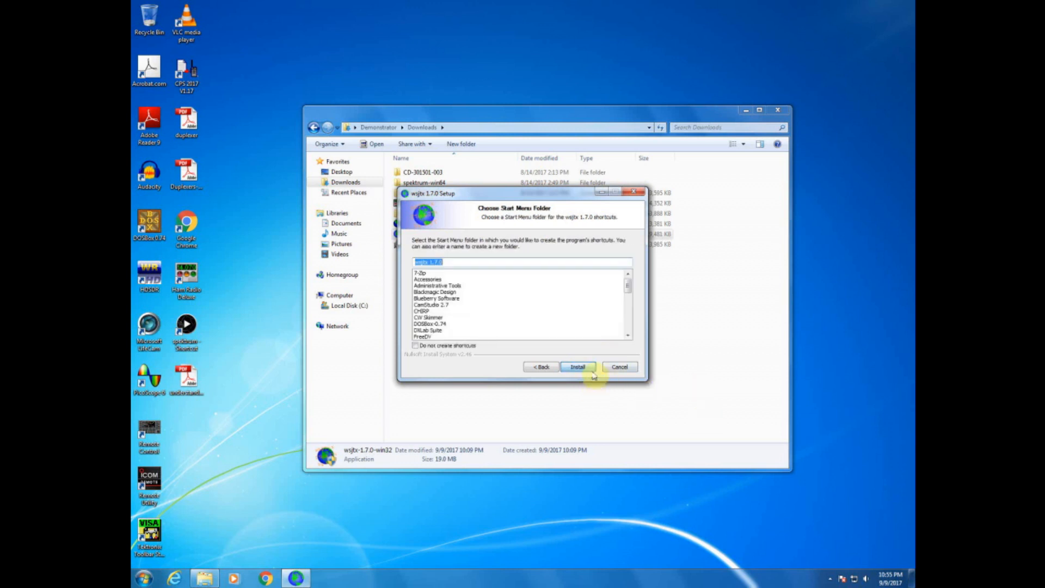
left_click(577, 367)
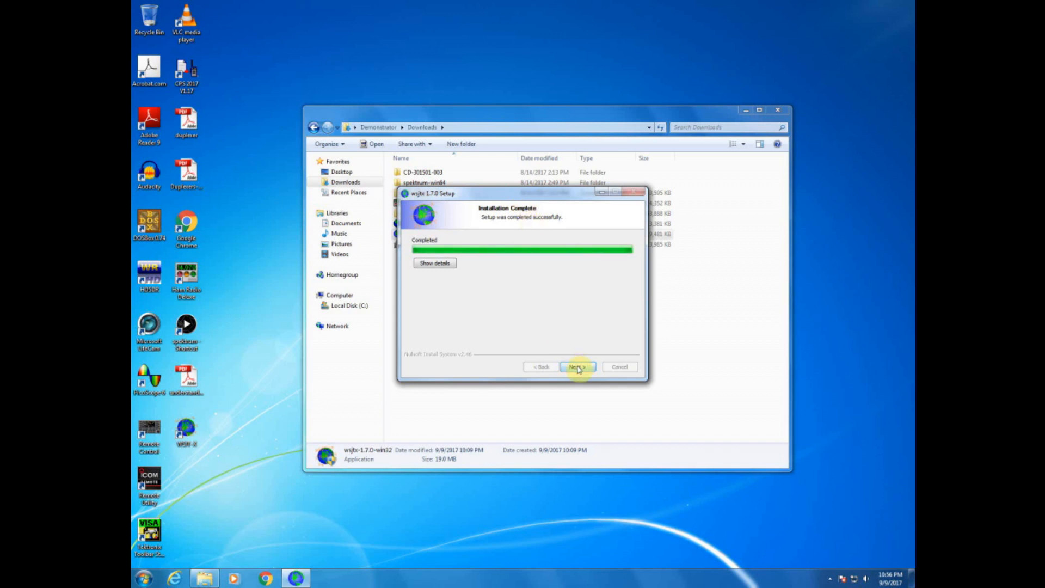
left_click(577, 367)
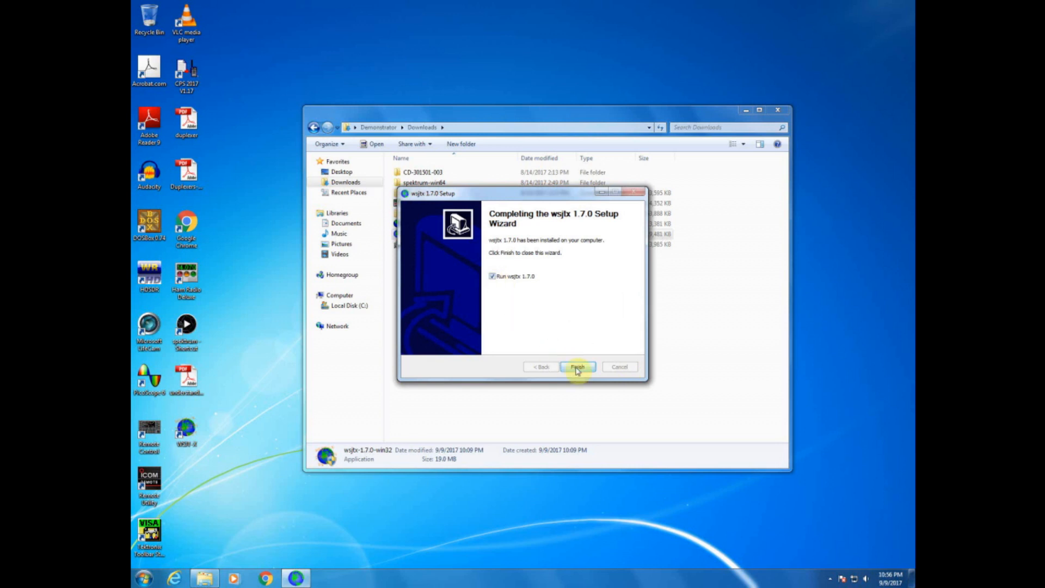
left_click(577, 367)
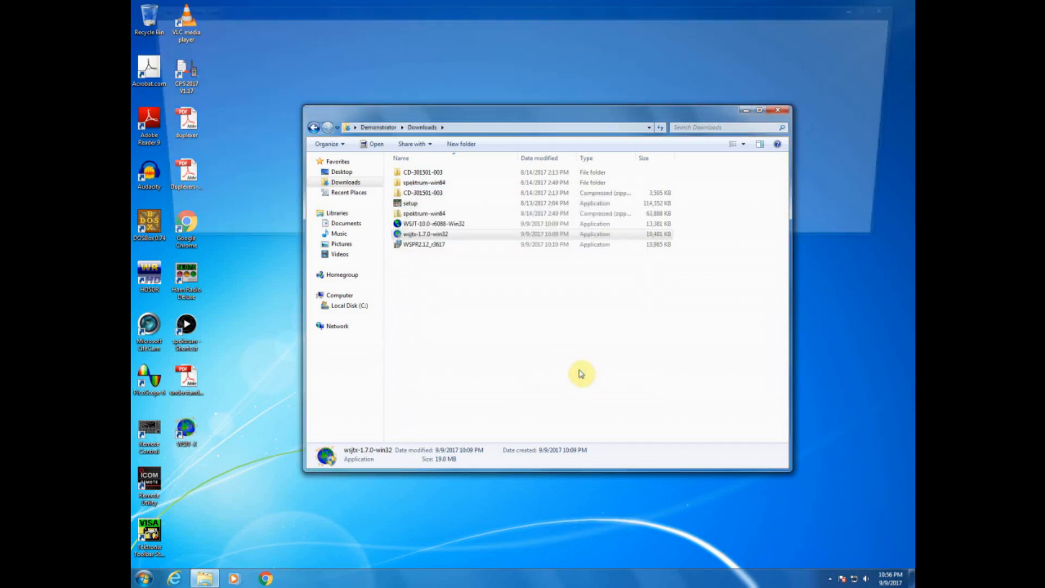
- Launch WSJT-X, stop monitoring, and bring up the File menu
double_click(426, 234)
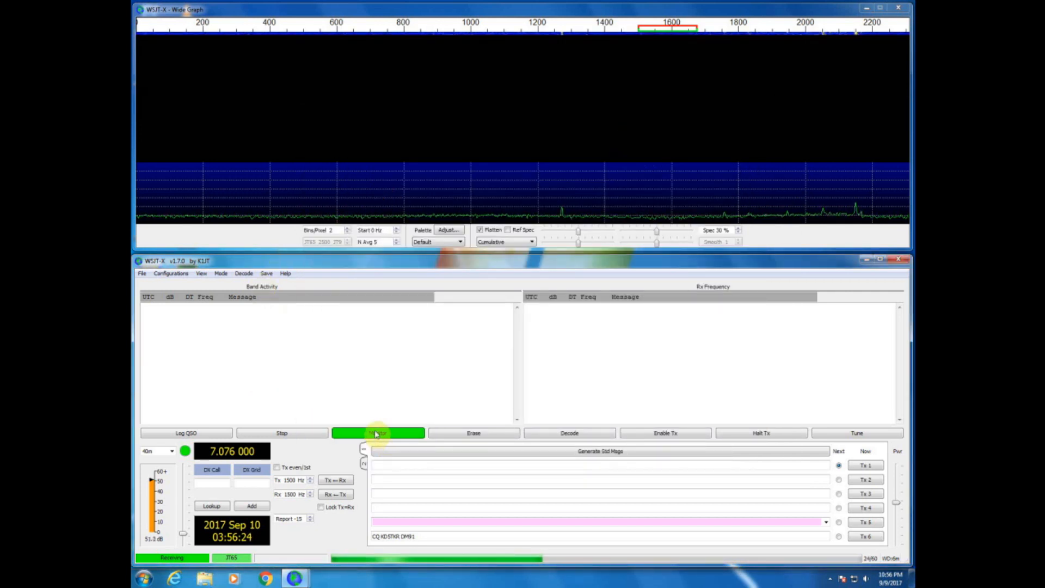
left_click(378, 432)
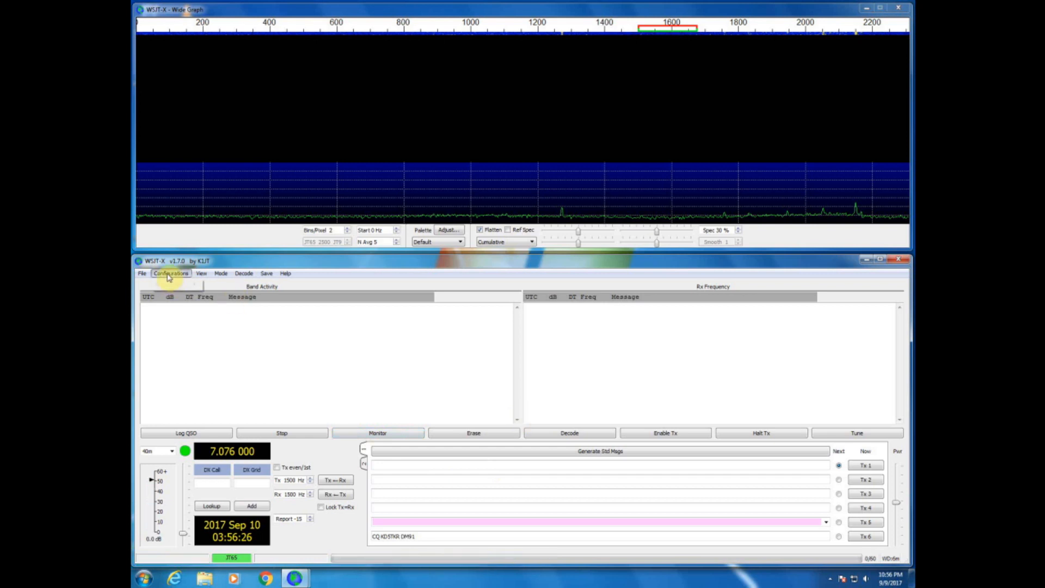
left_click(142, 273)
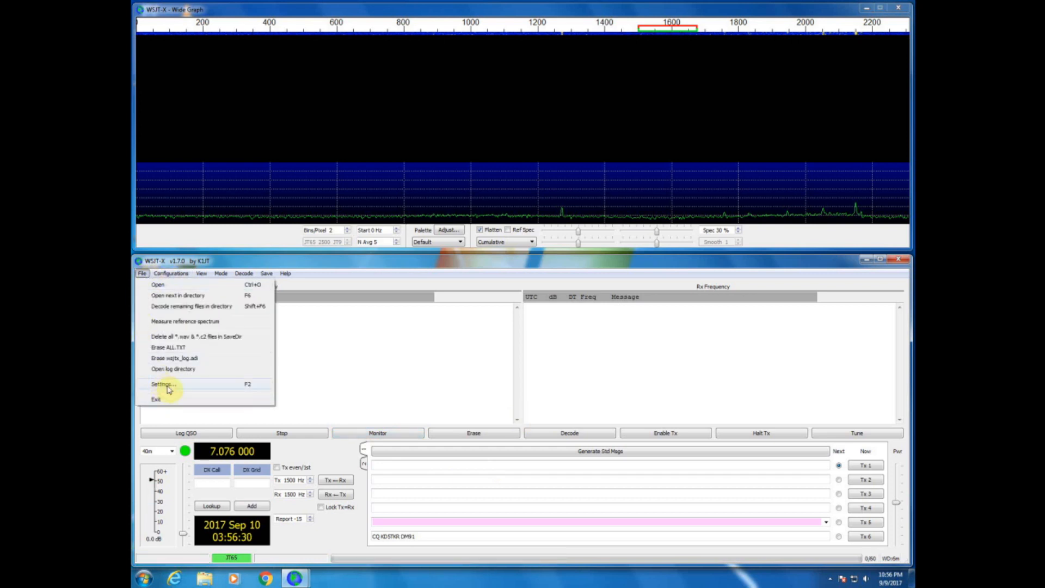
- Configure the Radio settings for an Icom IC-7300 on COM3 at 9600 baud, CAT PTT, Data/Pkt mode
left_click(161, 385)
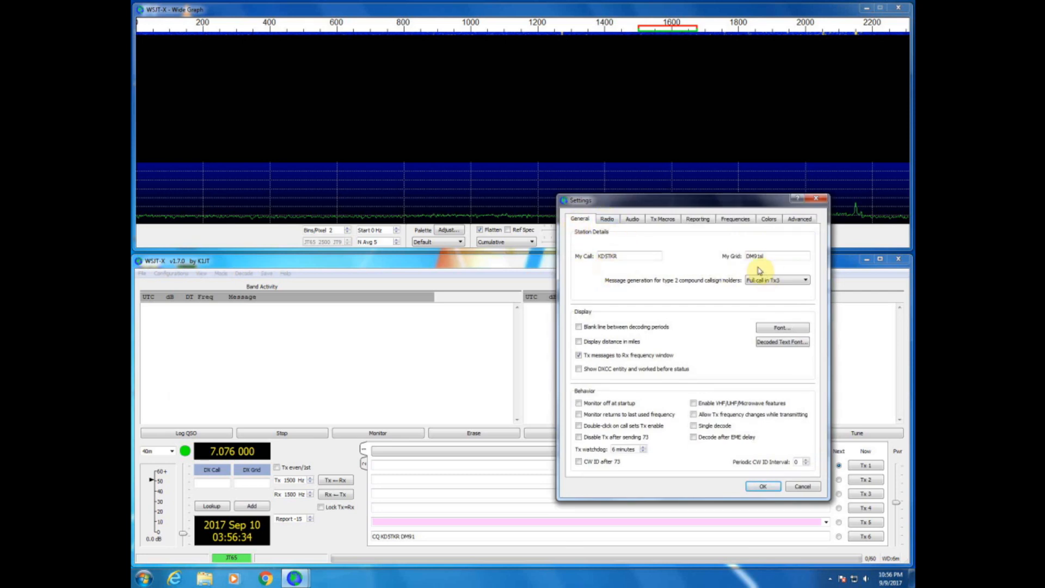
left_click(606, 219)
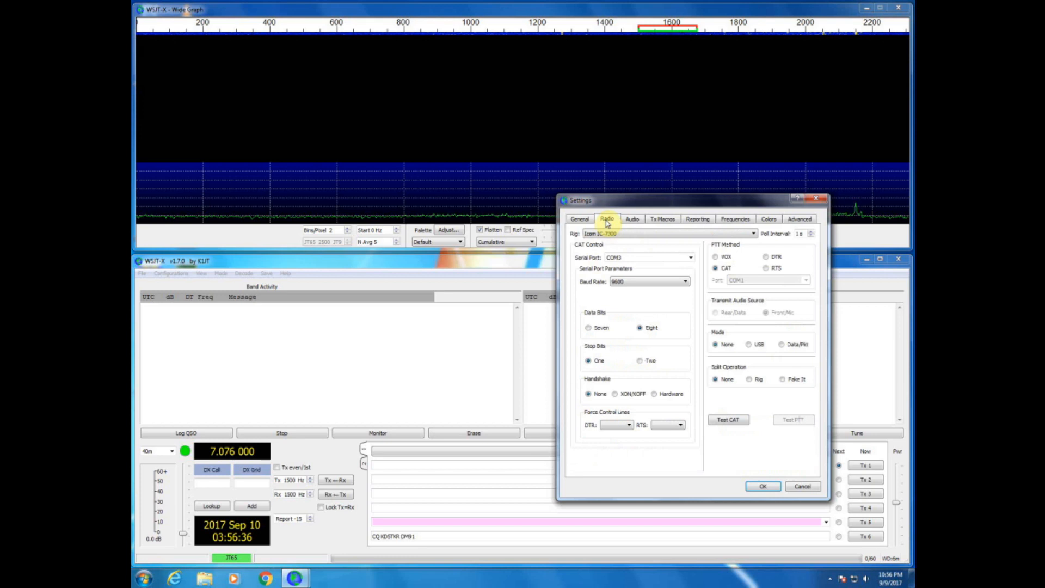
mouse_move(751, 238)
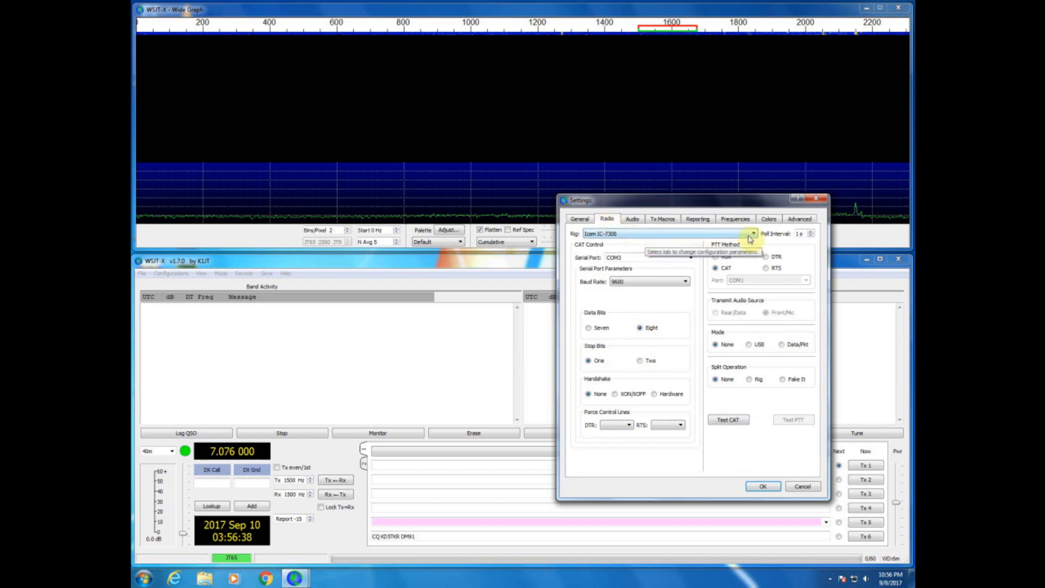
left_click(753, 233)
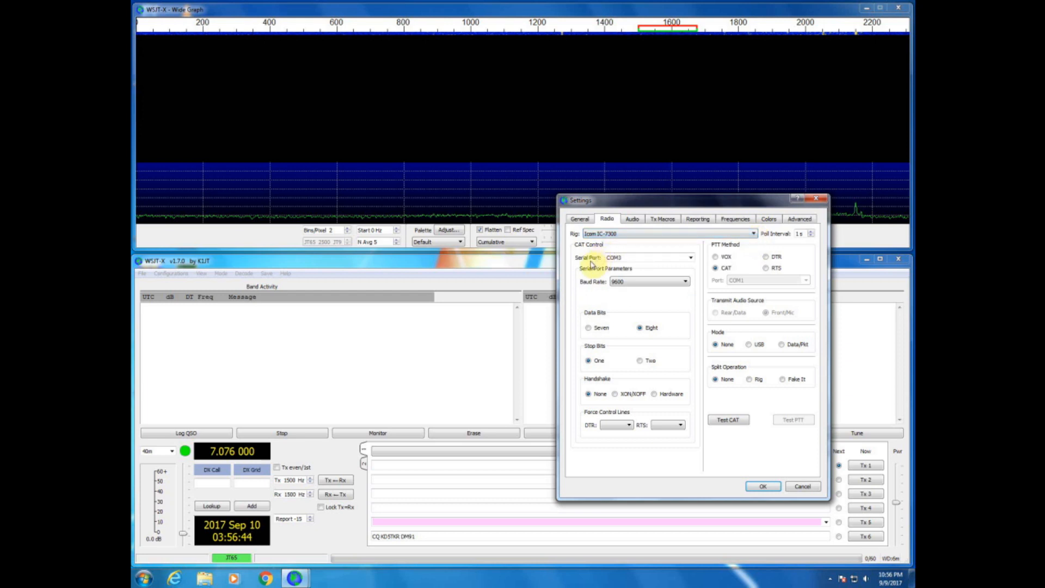
mouse_move(623, 259)
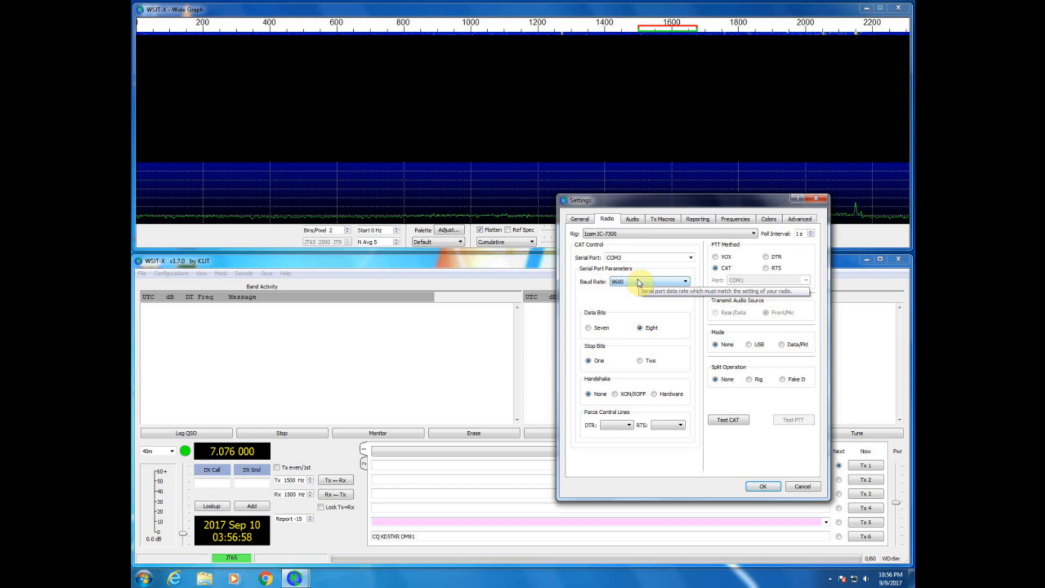
mouse_move(582, 366)
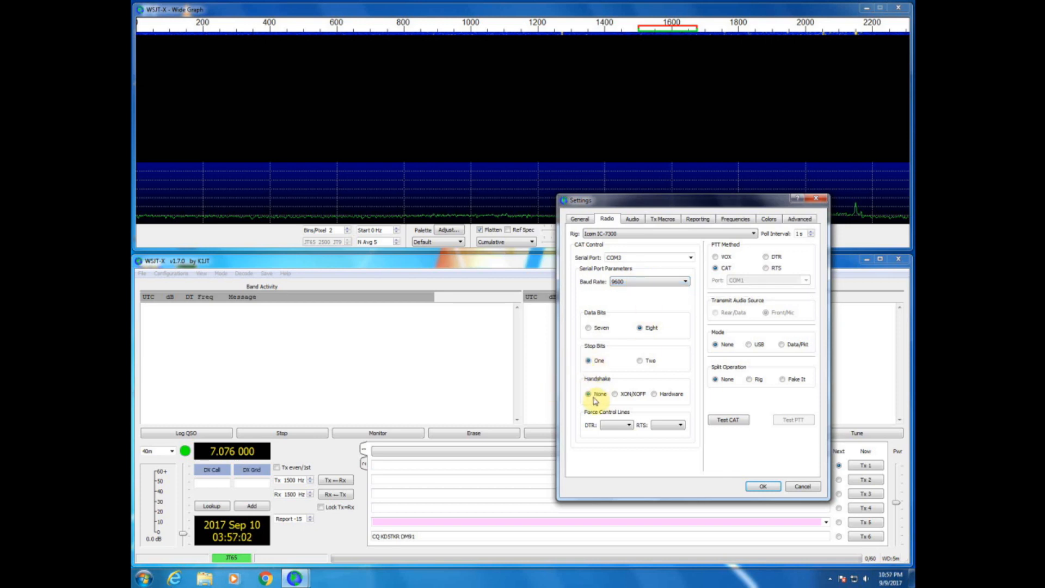
mouse_move(600, 437)
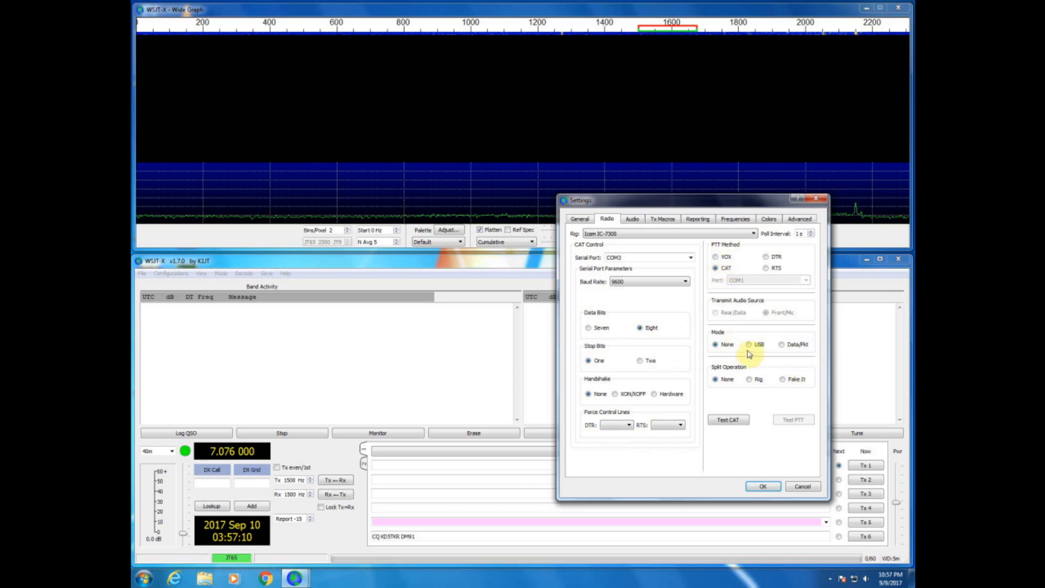
left_click(782, 344)
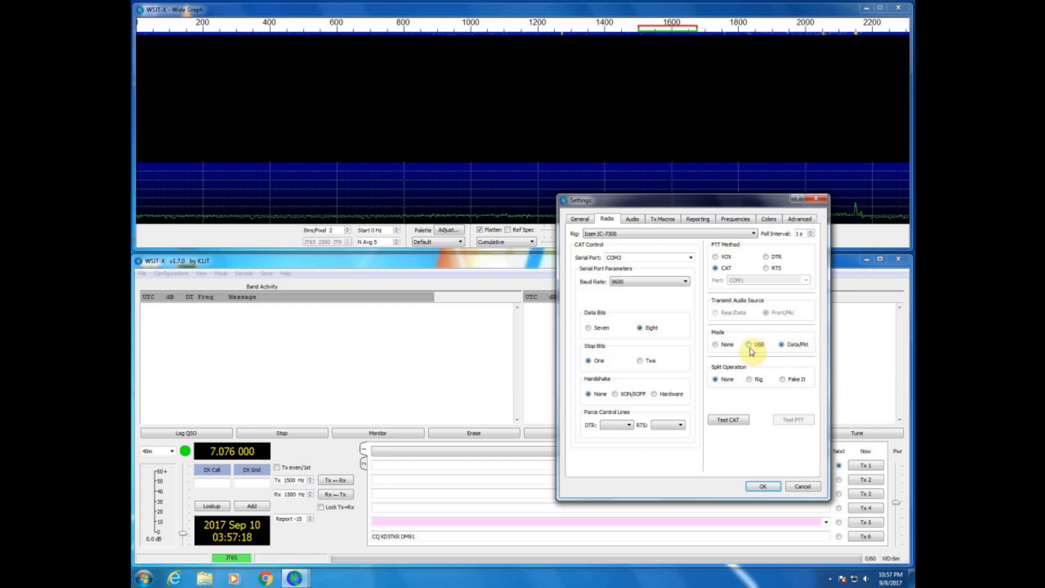
left_click(783, 344)
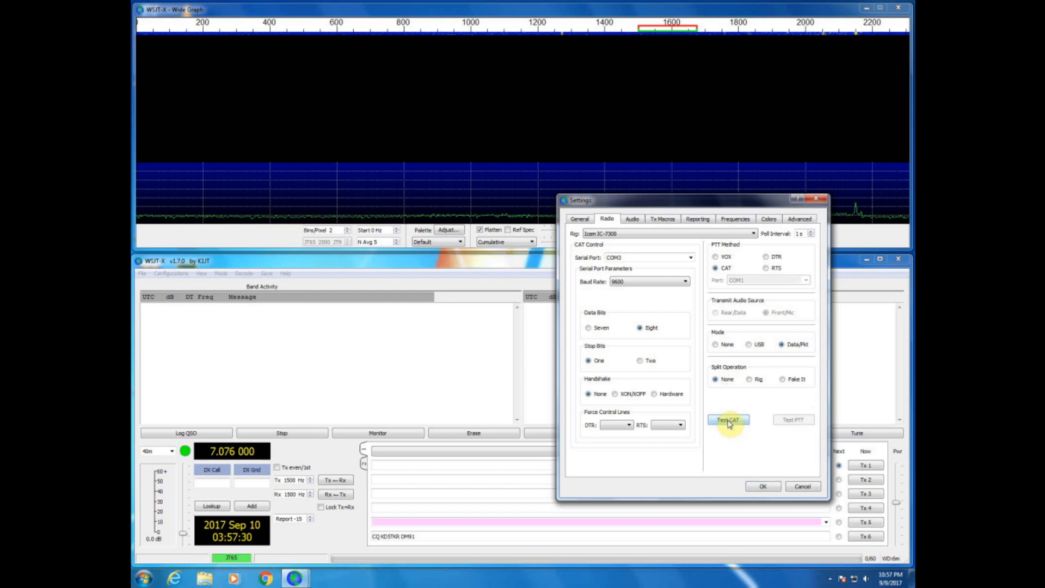
- Run Test CAT and confirm the IC-7300 connection passes
left_click(728, 421)
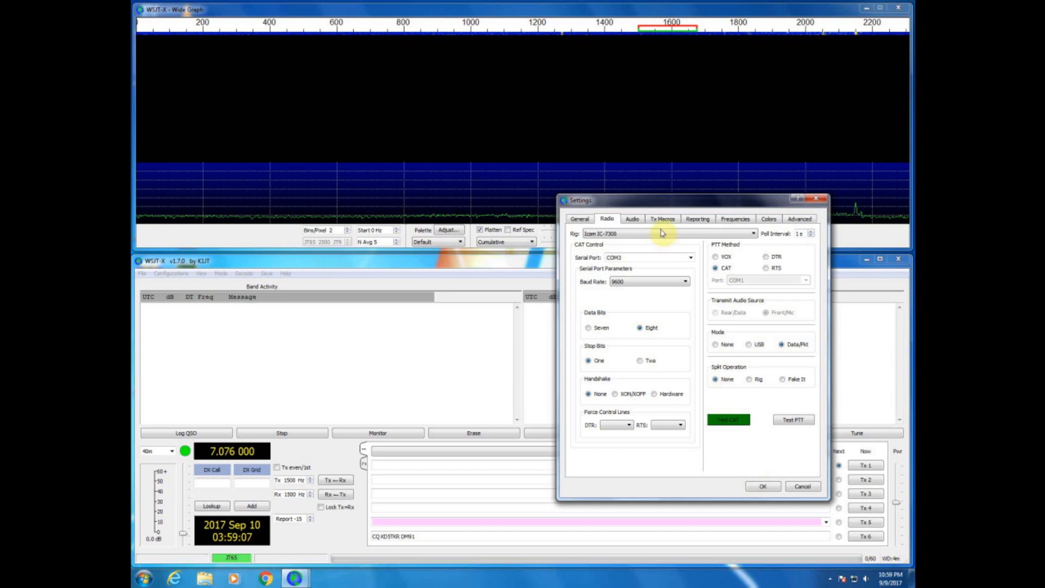
- Set audio input and output to USB Audio CODEC, review the working frequencies, and accept the settings
left_click(632, 218)
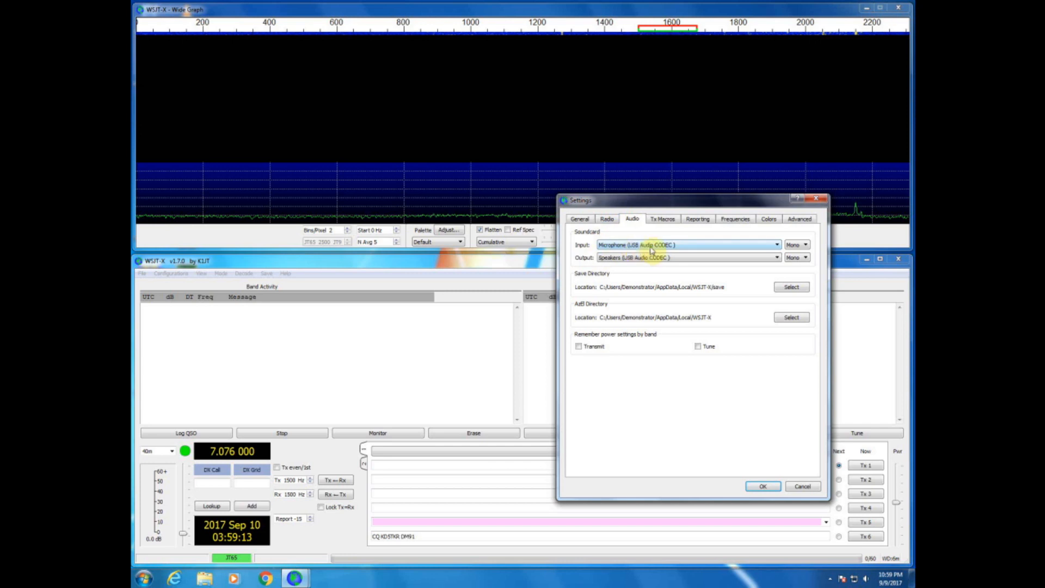
mouse_move(640, 245)
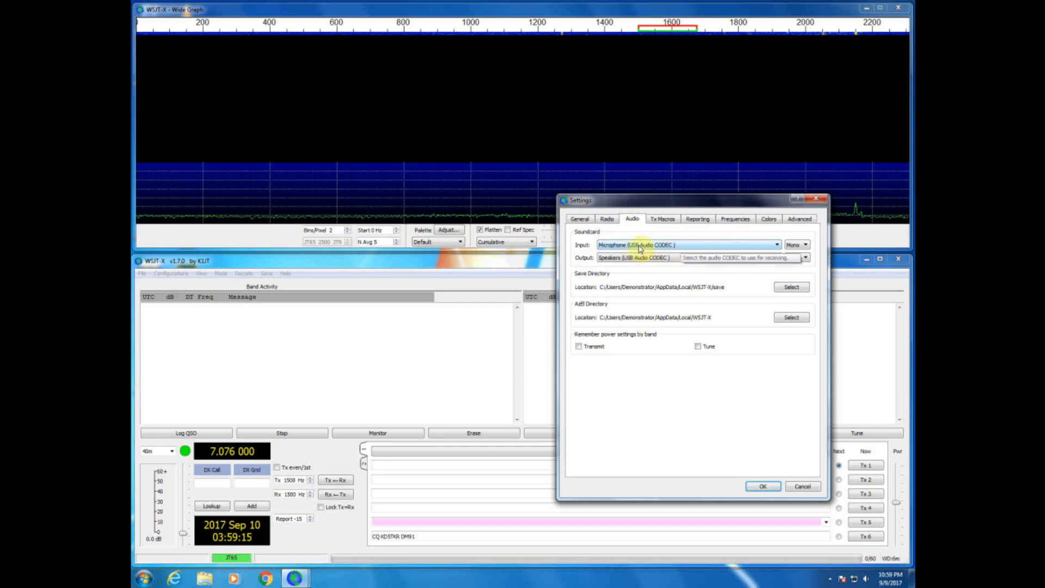
mouse_move(609, 258)
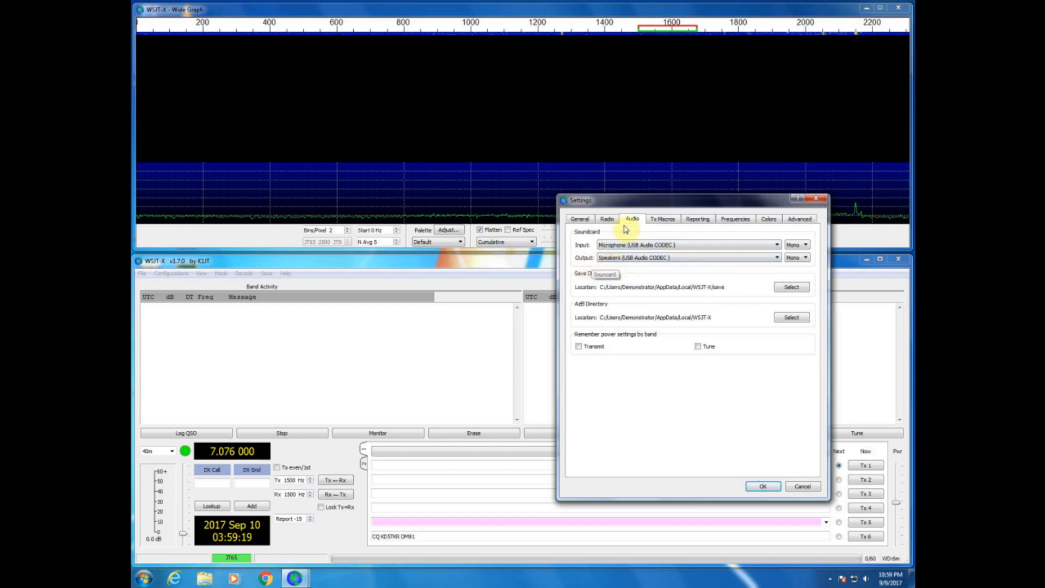
mouse_move(735, 219)
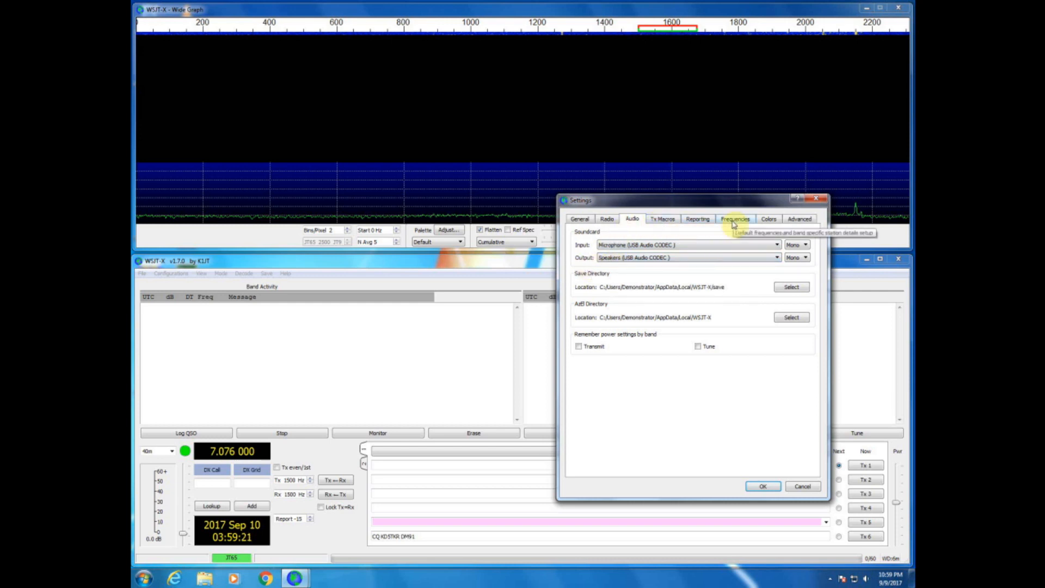
left_click(735, 219)
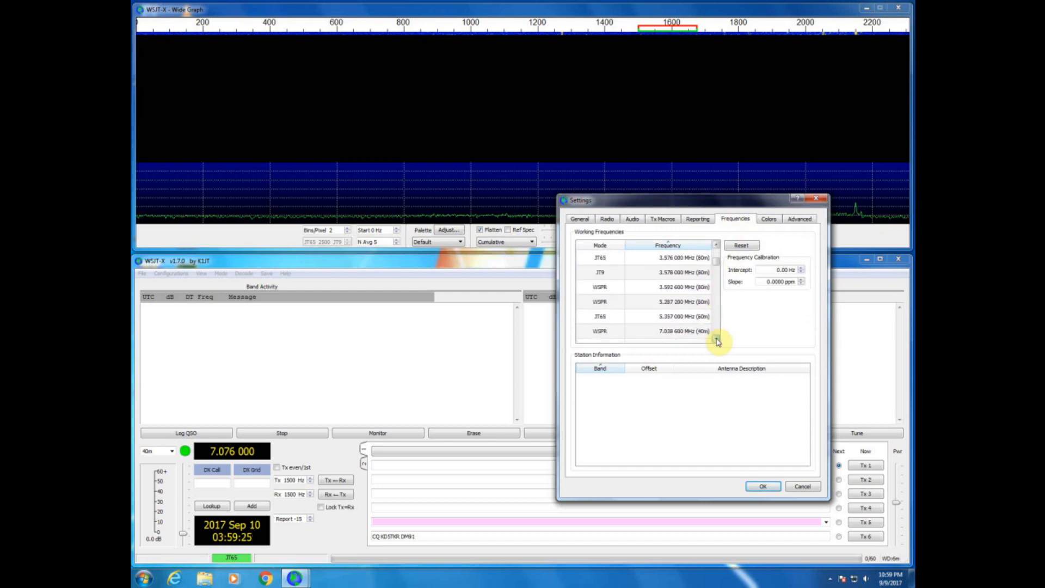
scroll("down", 3)
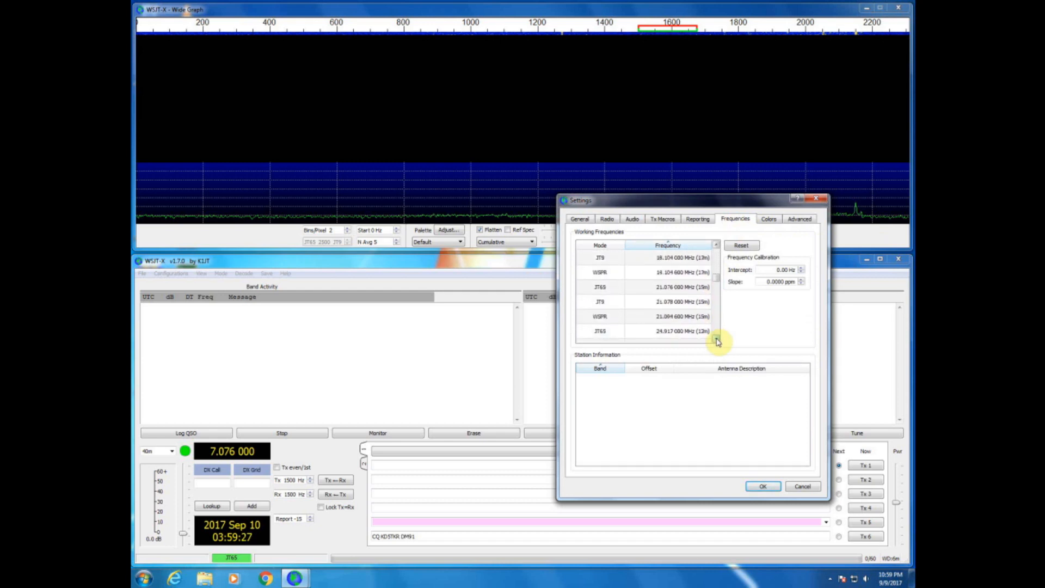
scroll("down", 3)
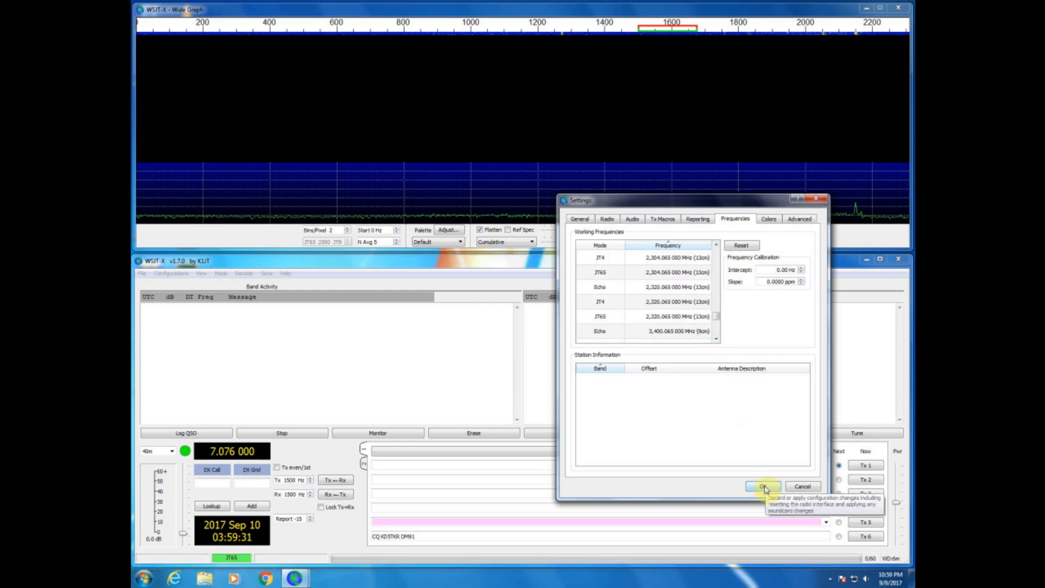
left_click(763, 486)
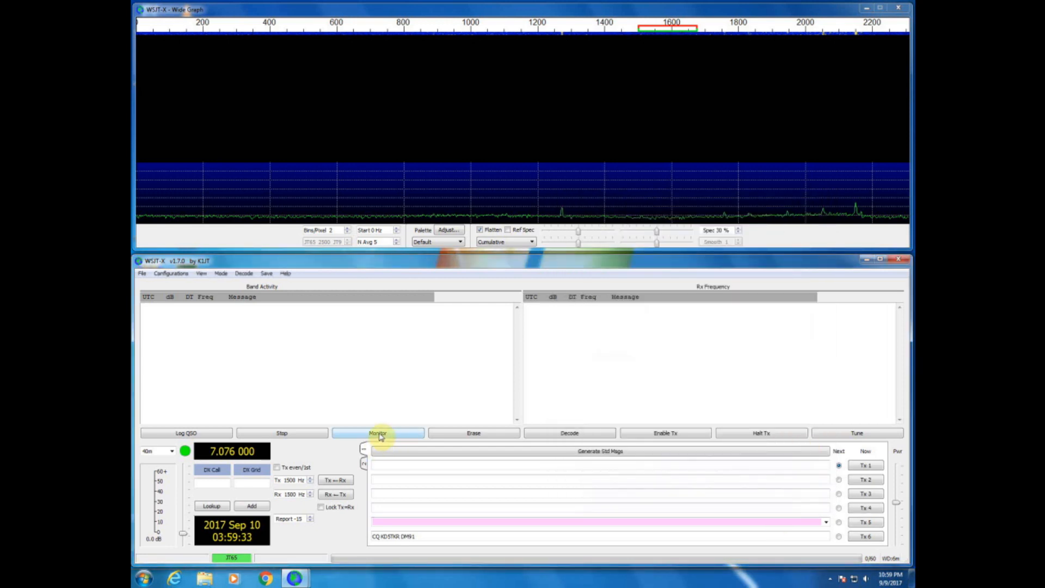
- Monitor 40m JT65 at 7.076 MHz until decoded messages appear in Band Activity
left_click(378, 433)
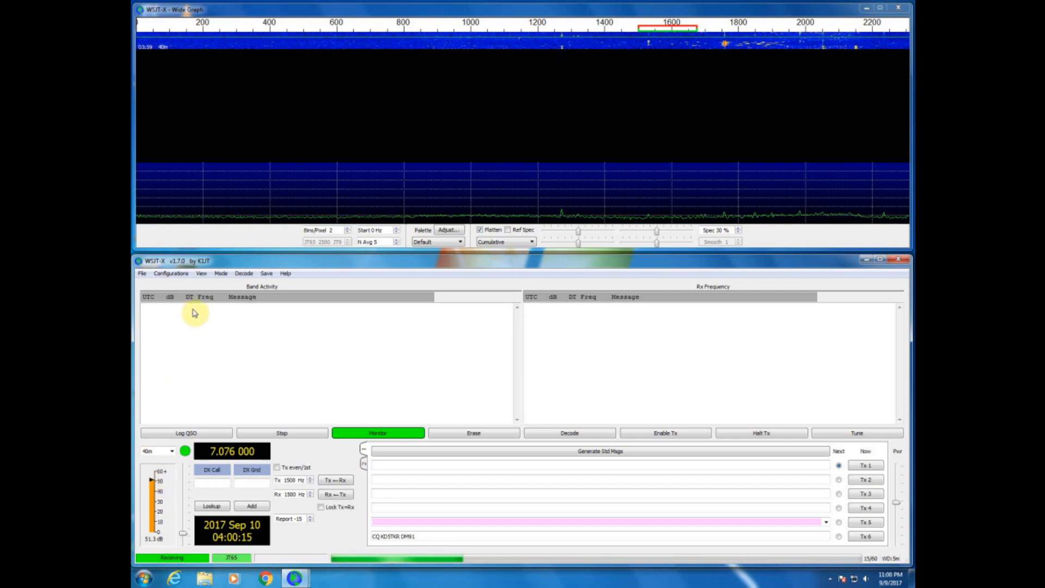
mouse_move(250, 332)
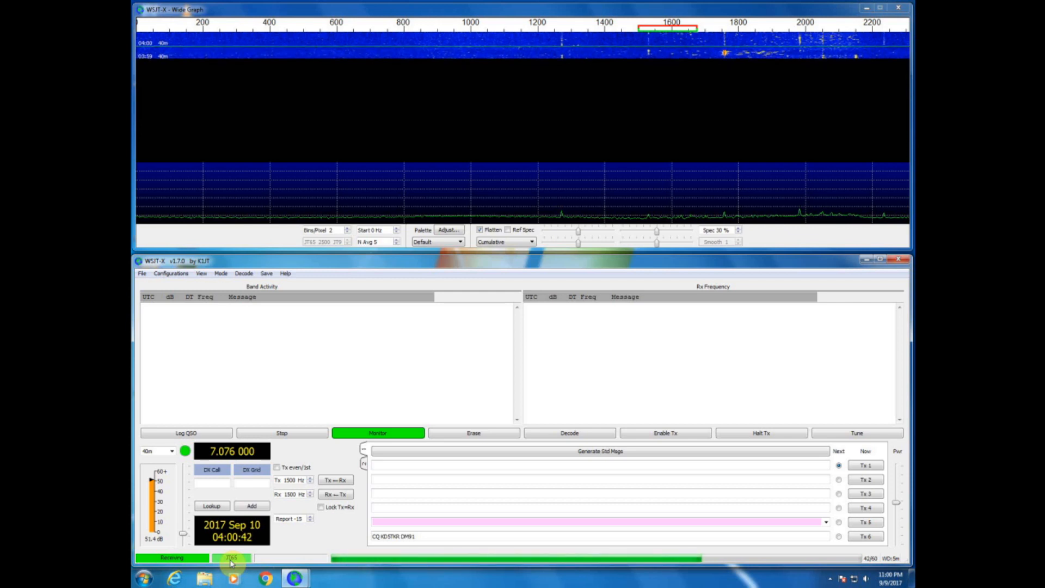
mouse_move(439, 423)
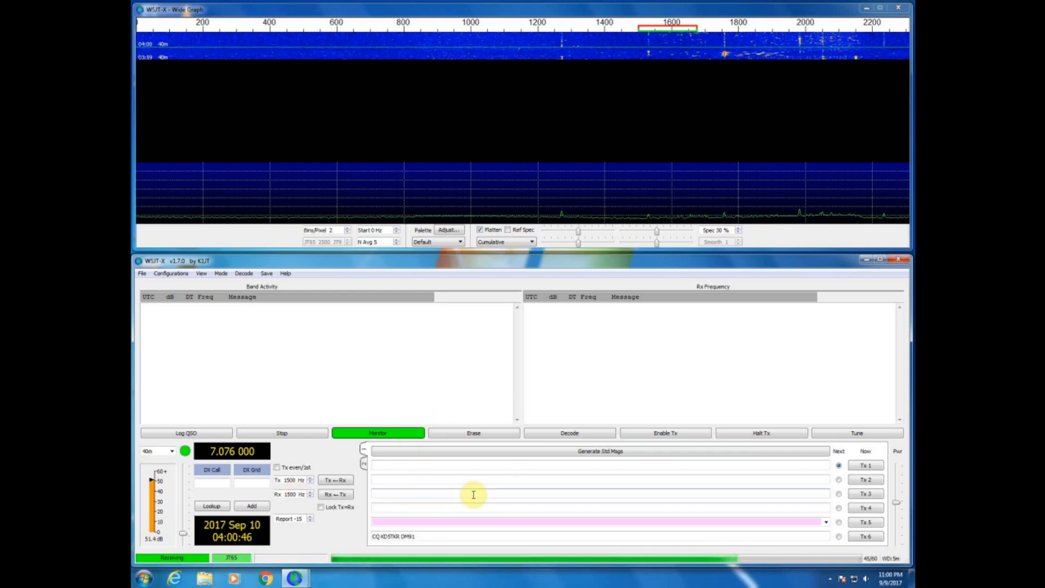
mouse_move(486, 366)
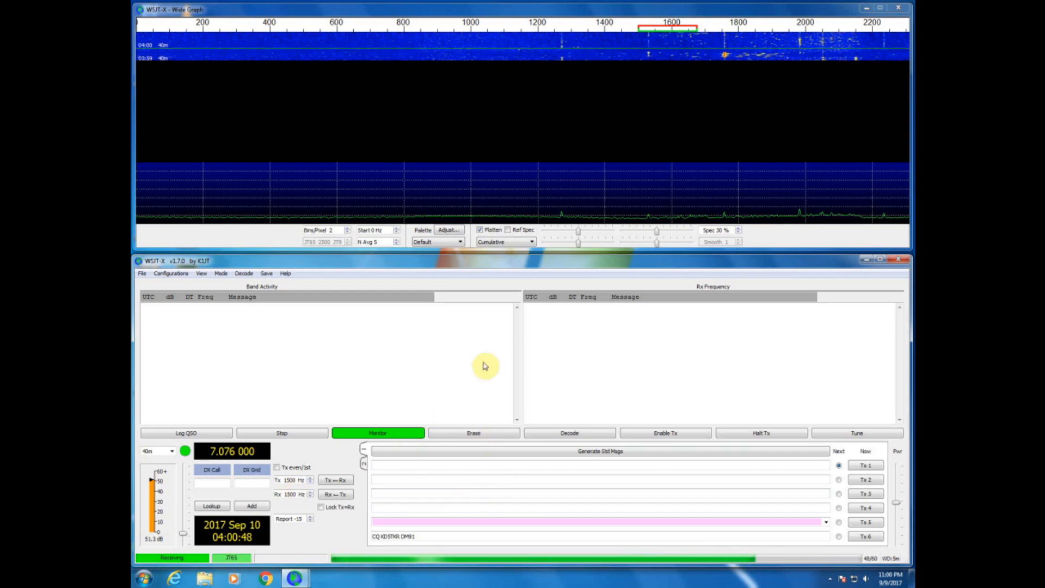
left_click(569, 433)
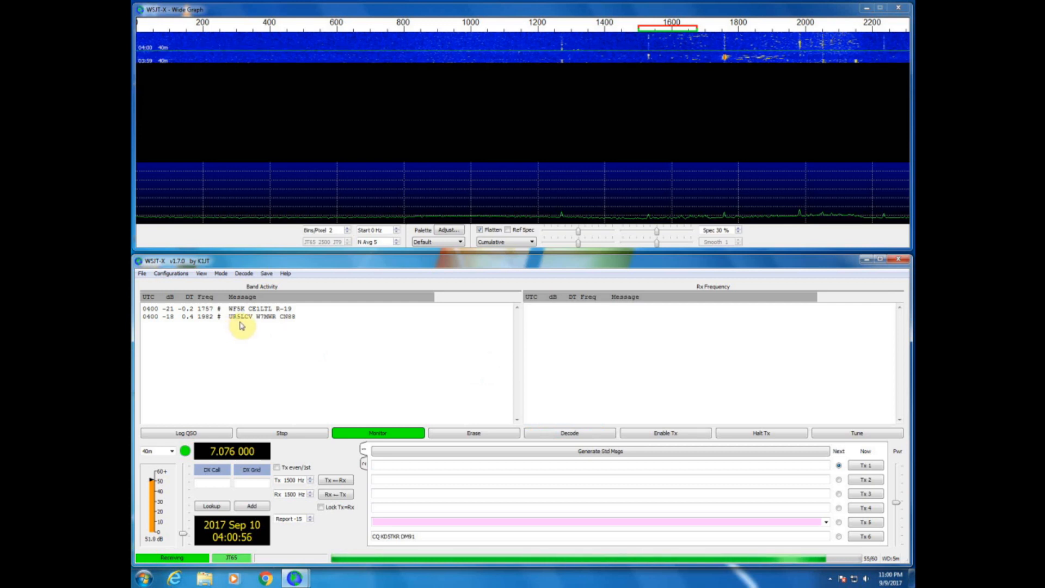
mouse_move(201, 333)
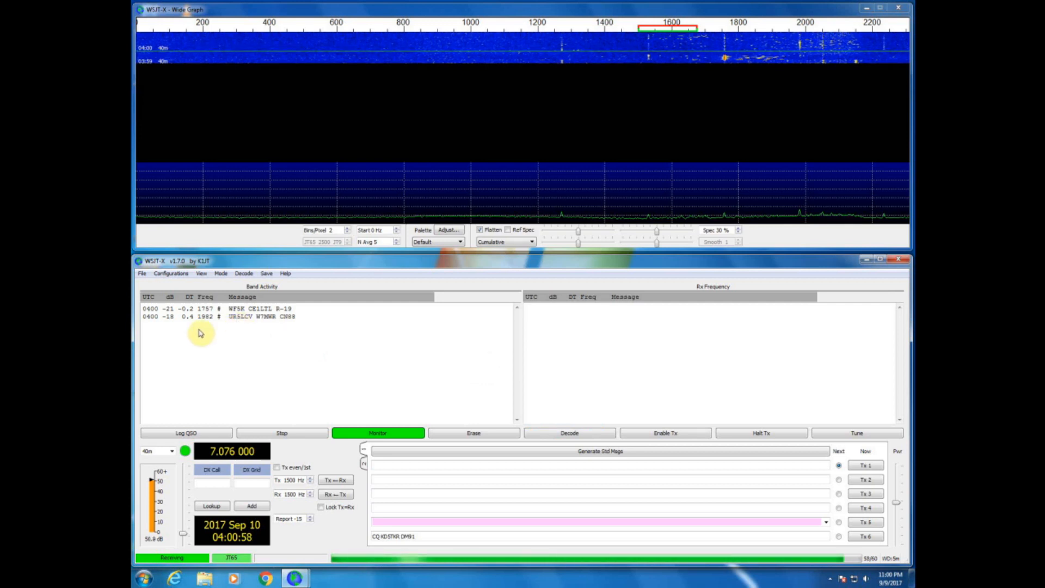